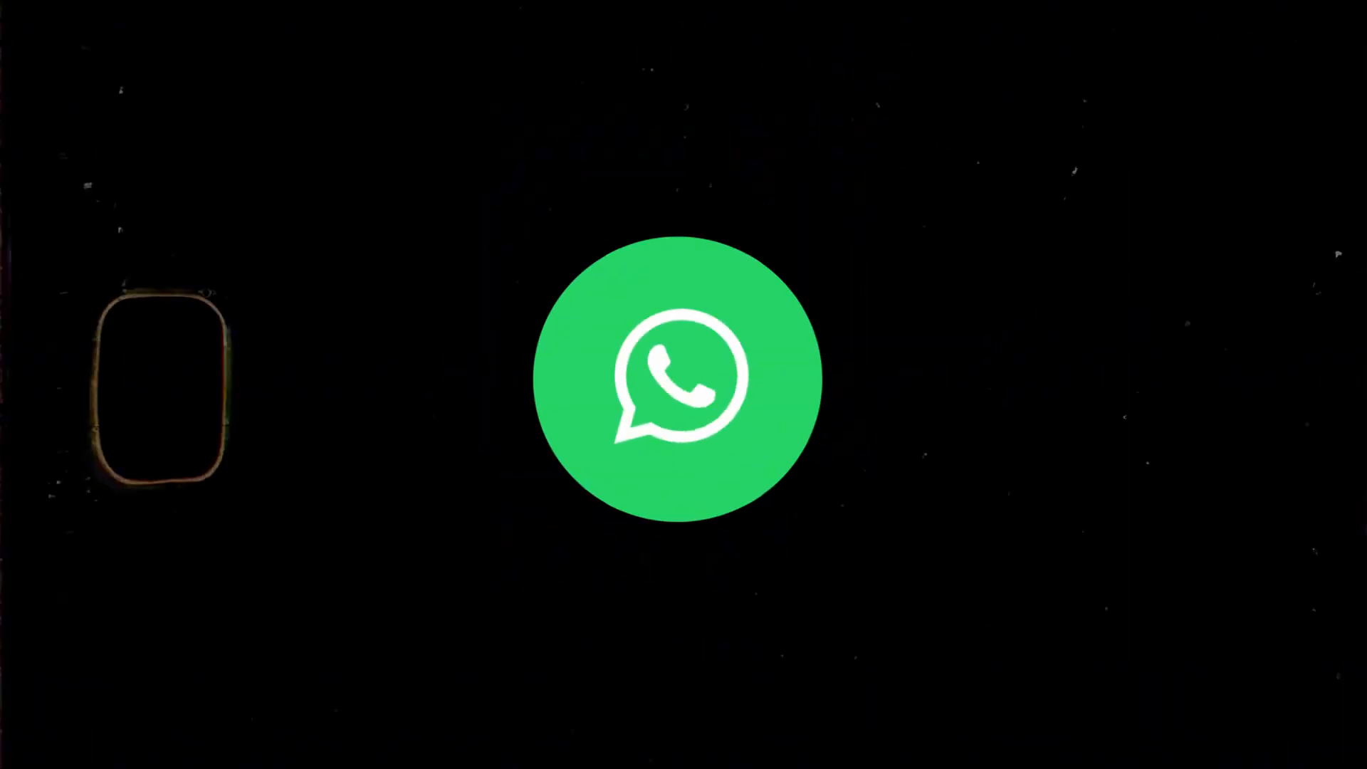
Select the chat containing the received voice message
left_click(685, 376)
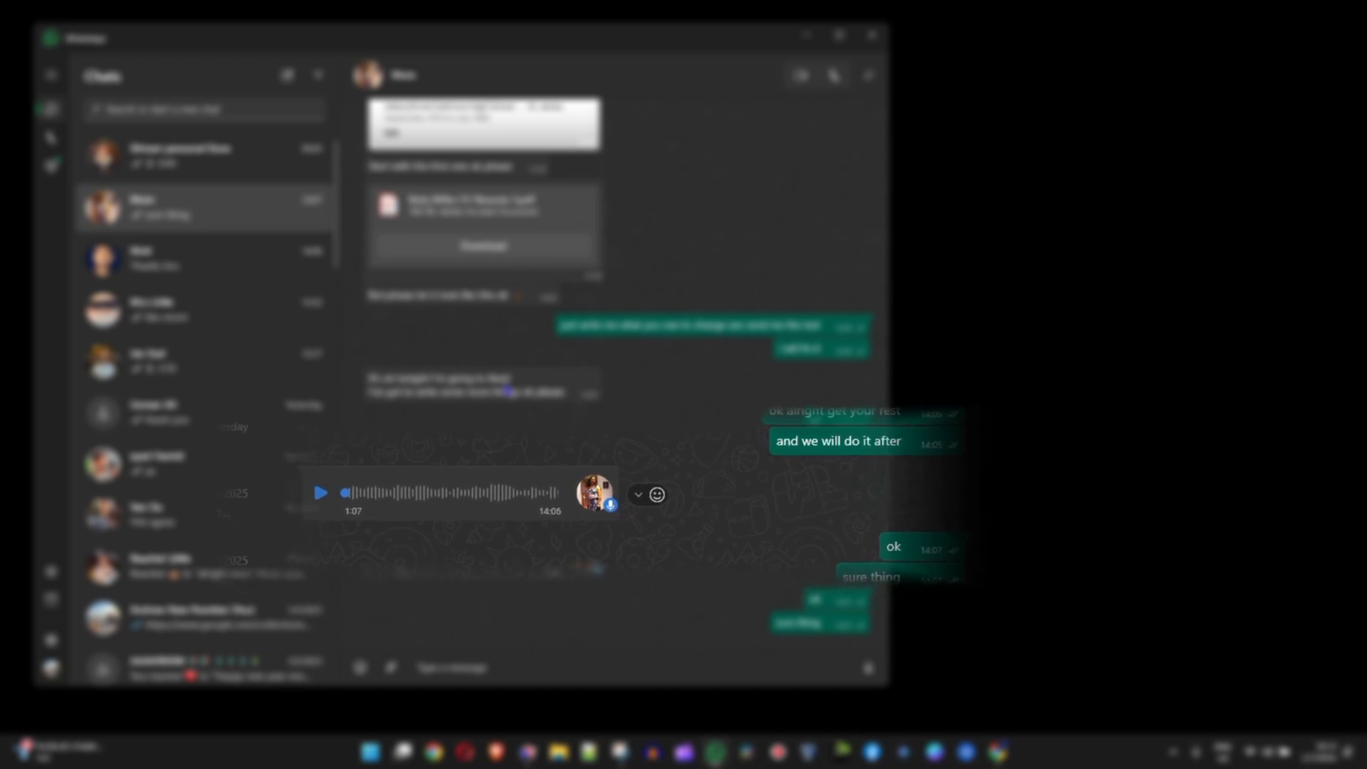
Scroll the chat to reach the voice message and reveal its options menu
scroll("down", 3)
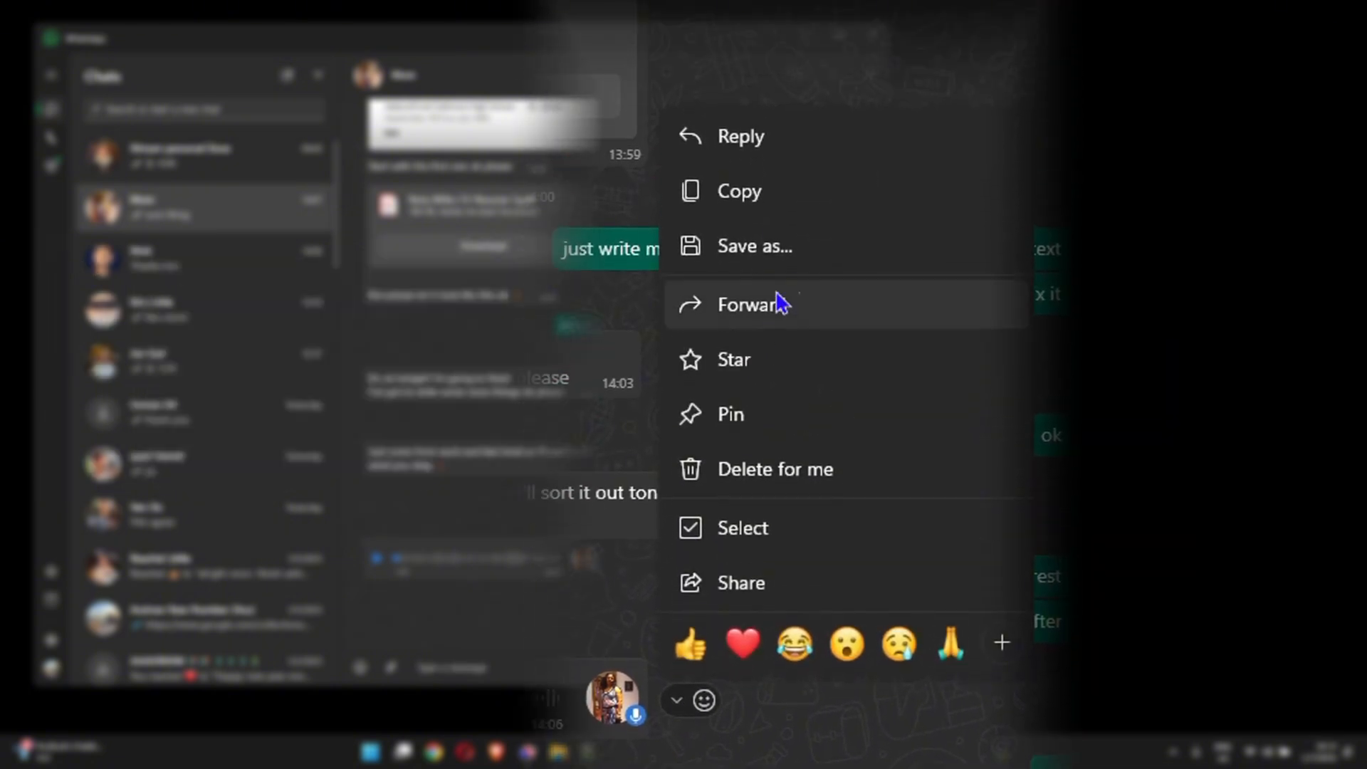
mouse_move(755, 246)
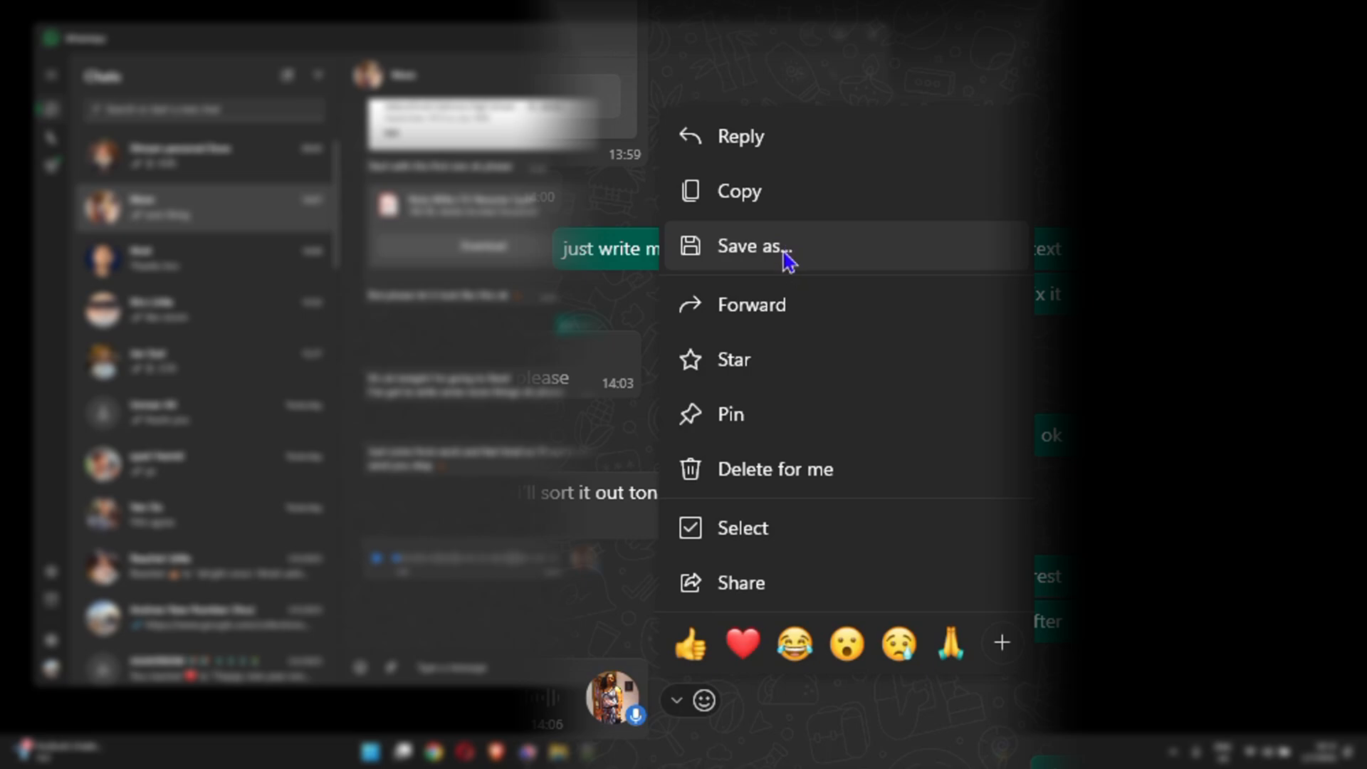
Save the voice message via Save as... as an OPUS audio file in Downloads
left_click(750, 246)
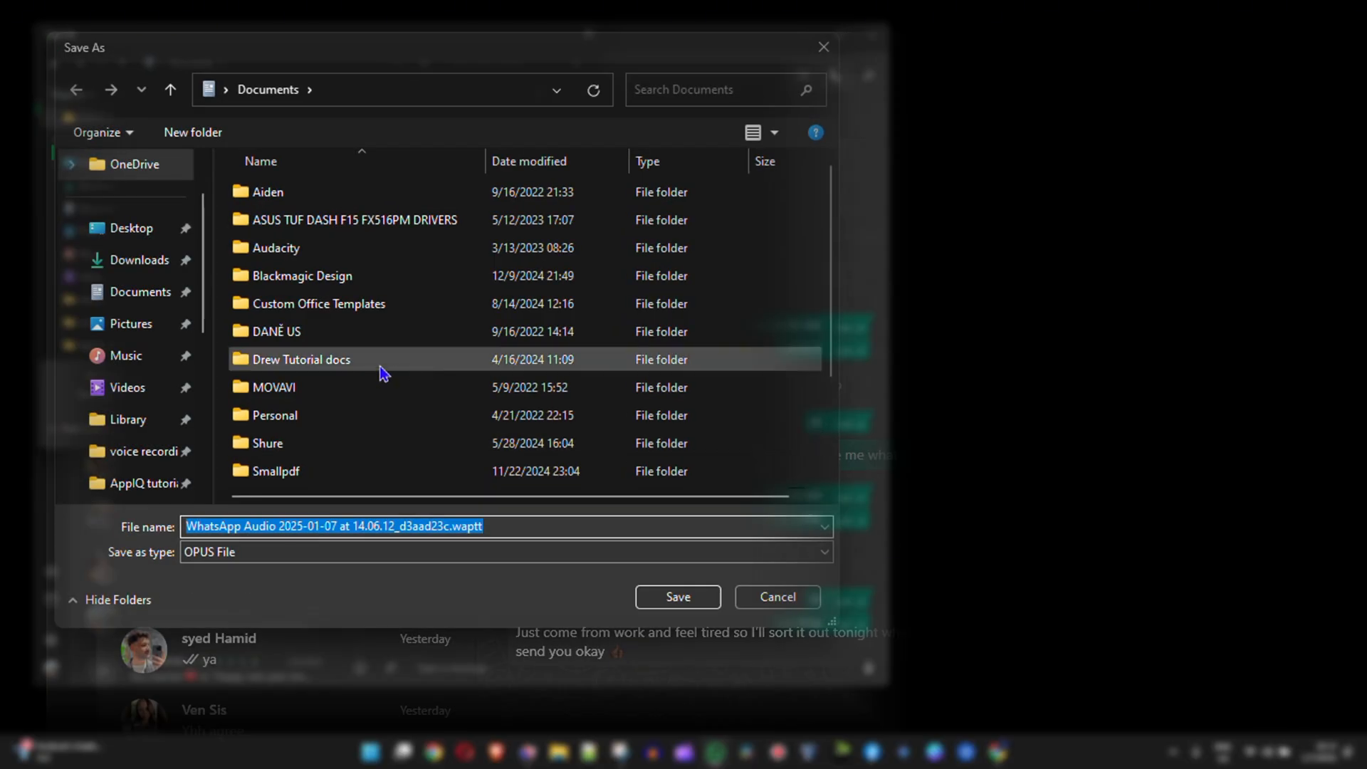
mouse_move(329, 549)
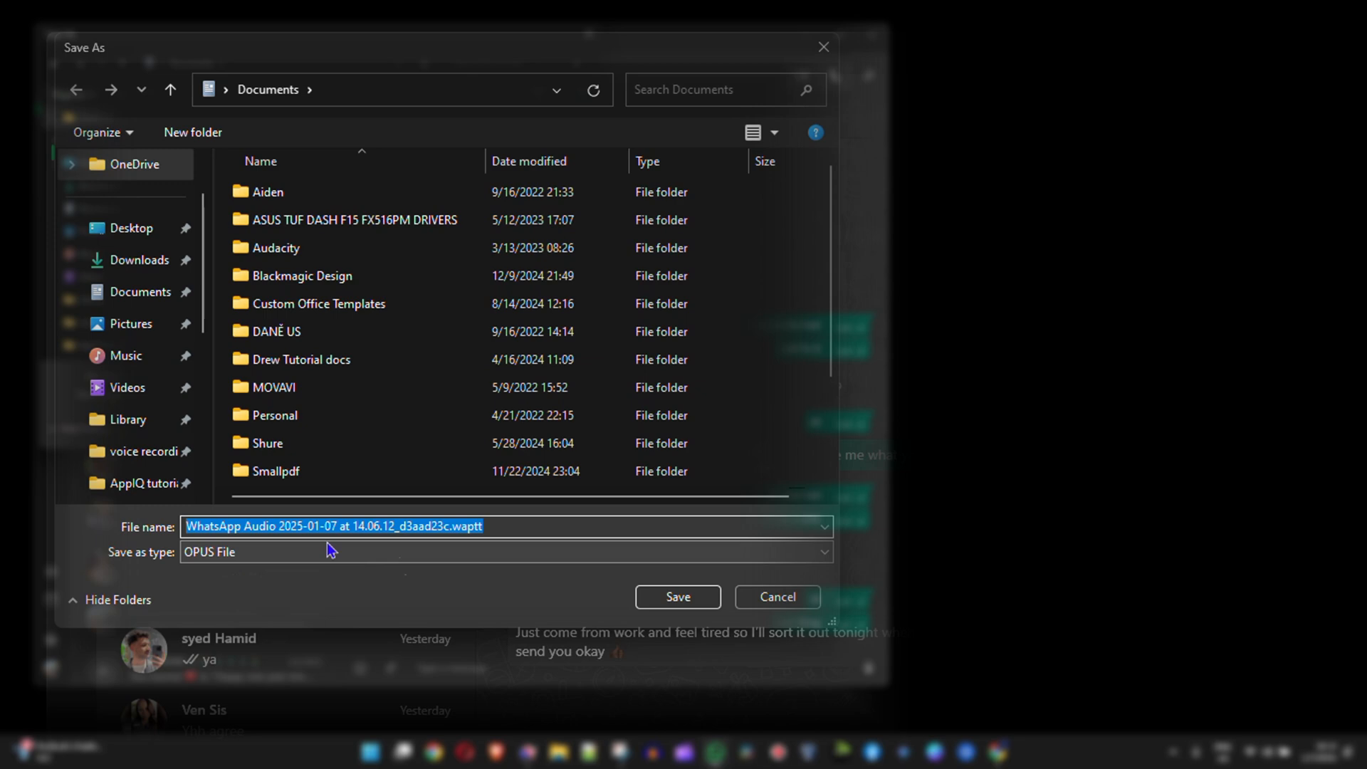
mouse_move(727, 568)
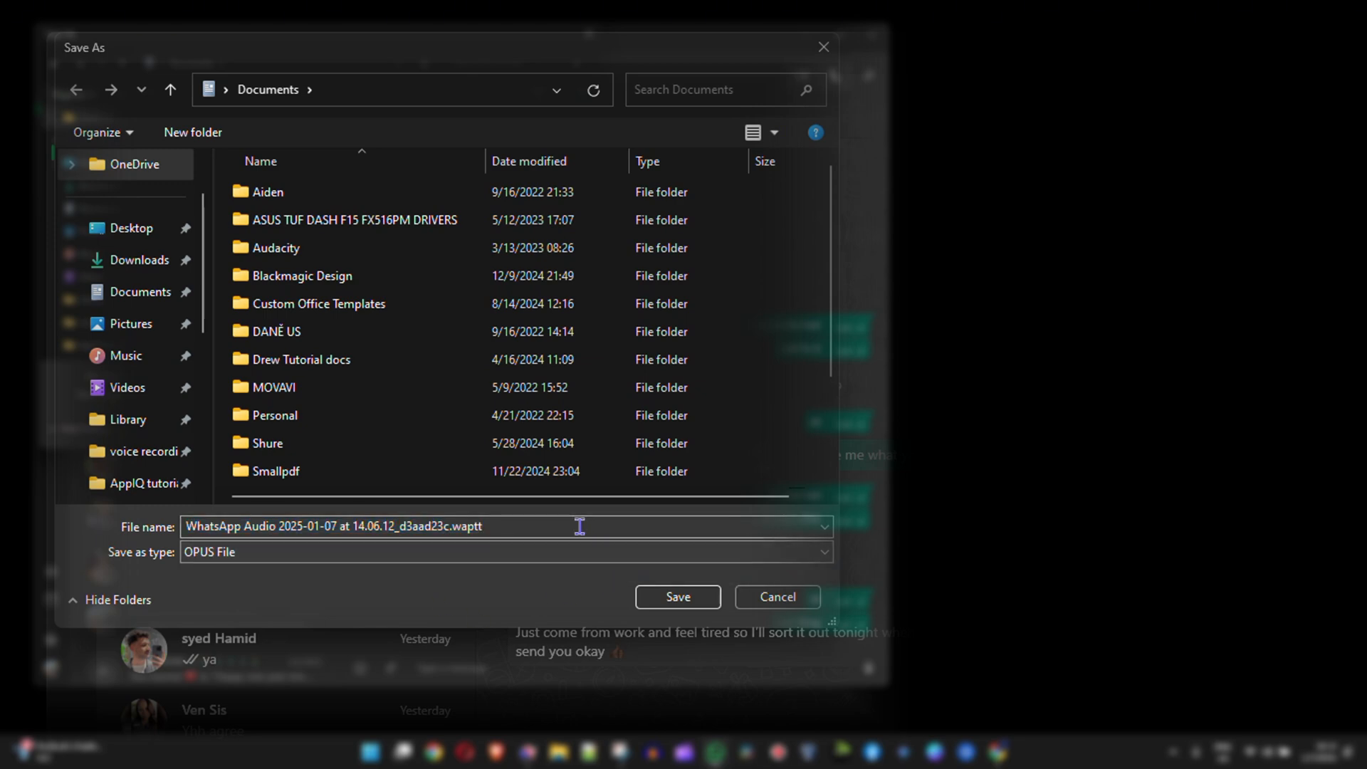
mouse_move(139, 259)
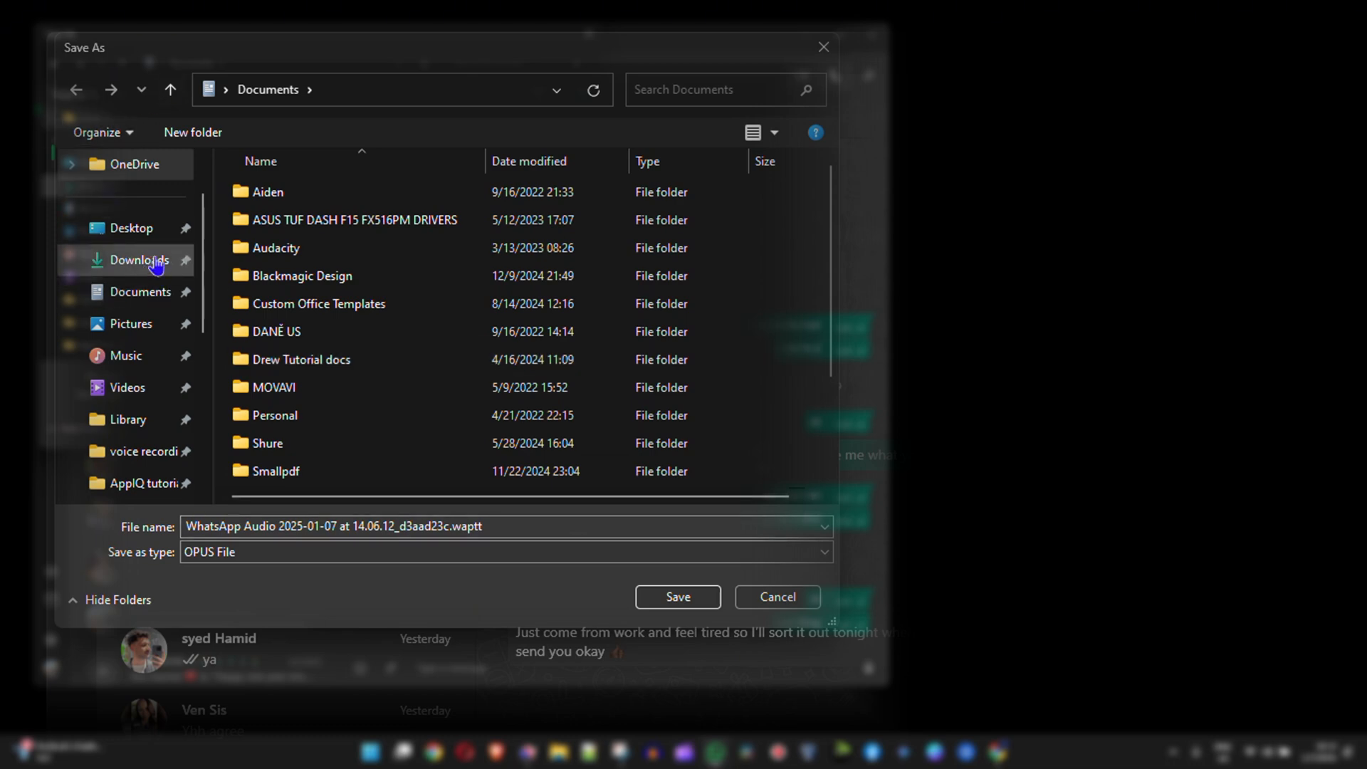
left_click(137, 259)
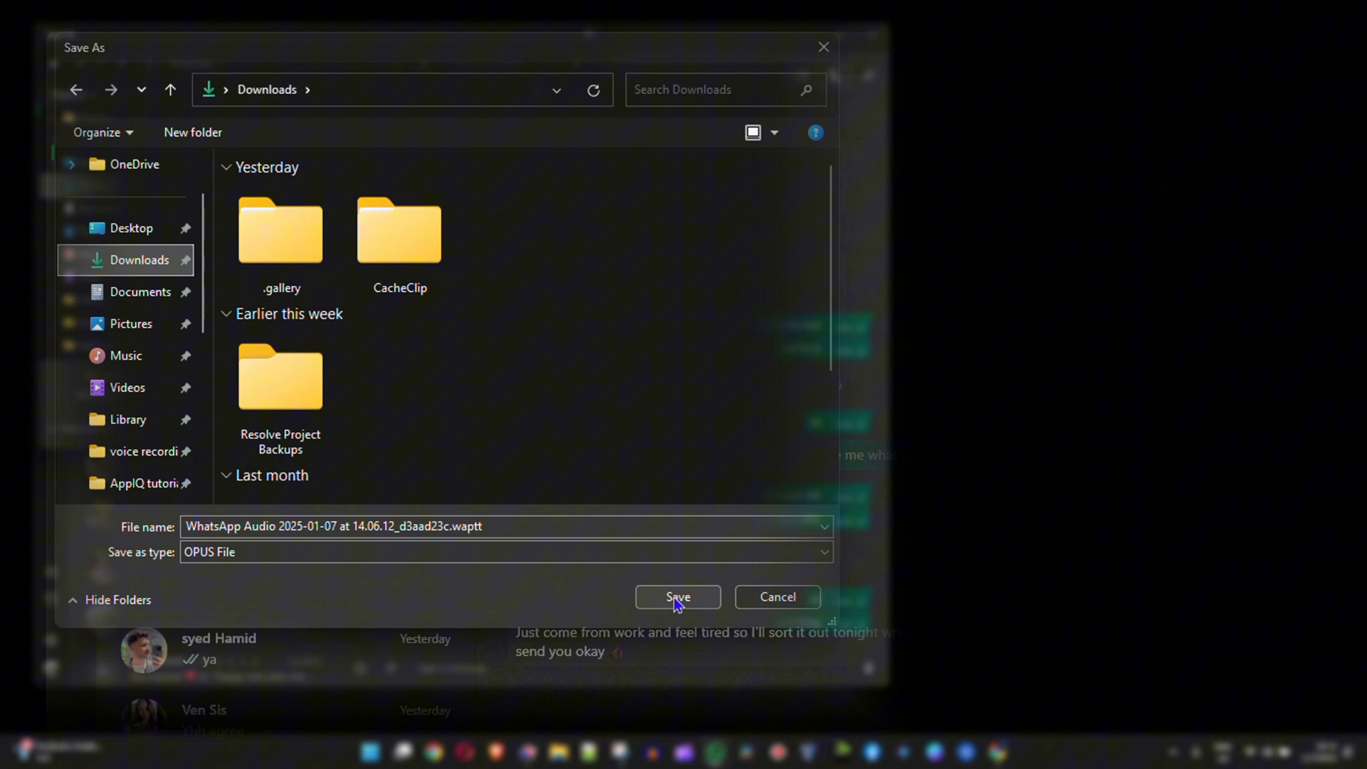
left_click(678, 597)
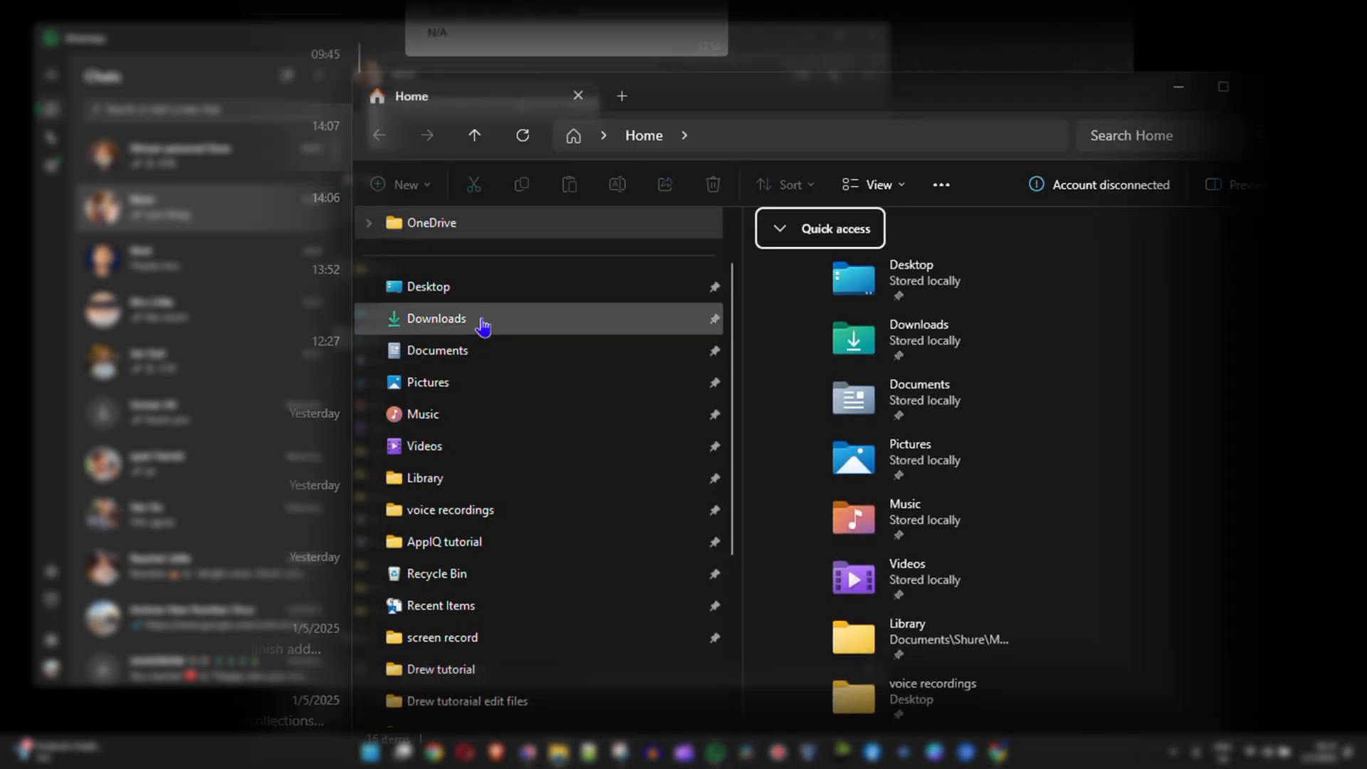
Show the Downloads folder where the saved WhatsApp Audio file appears under Today
left_click(435, 317)
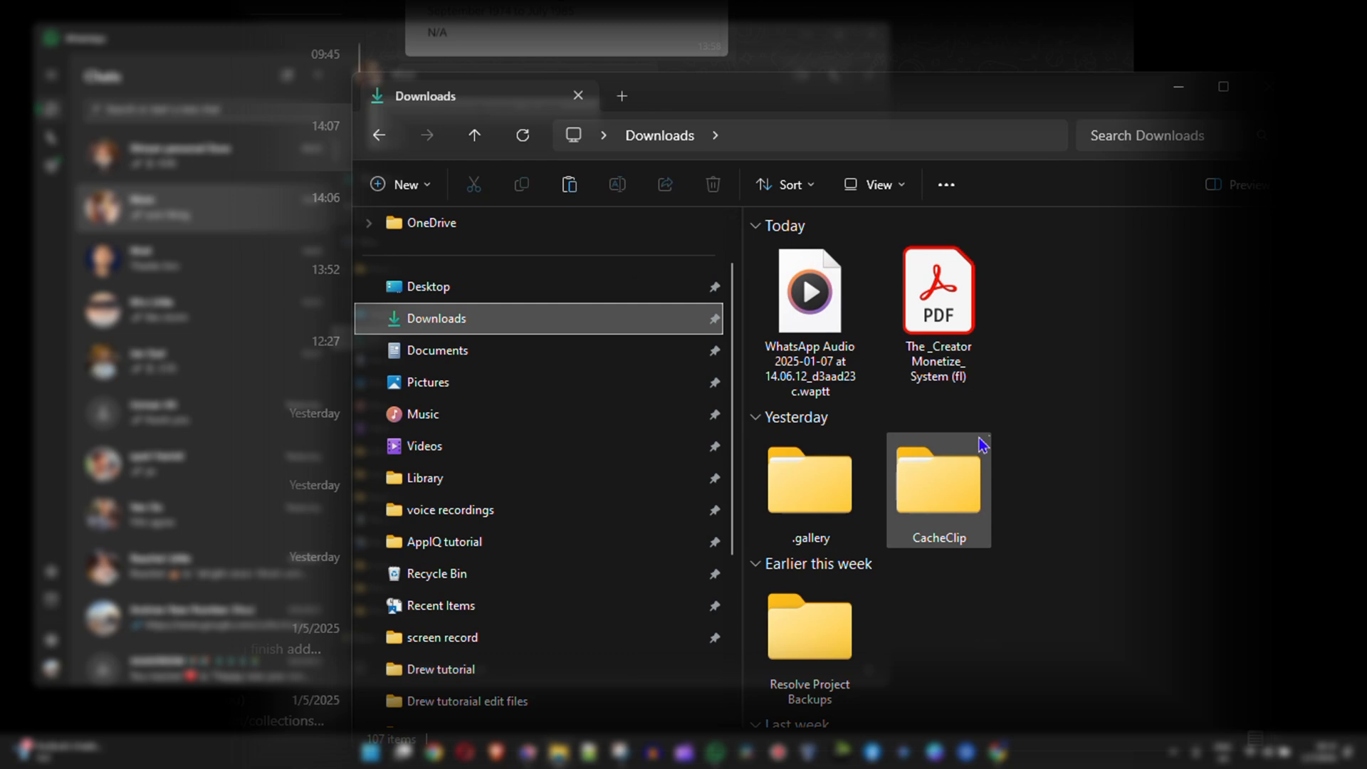
mouse_move(776, 329)
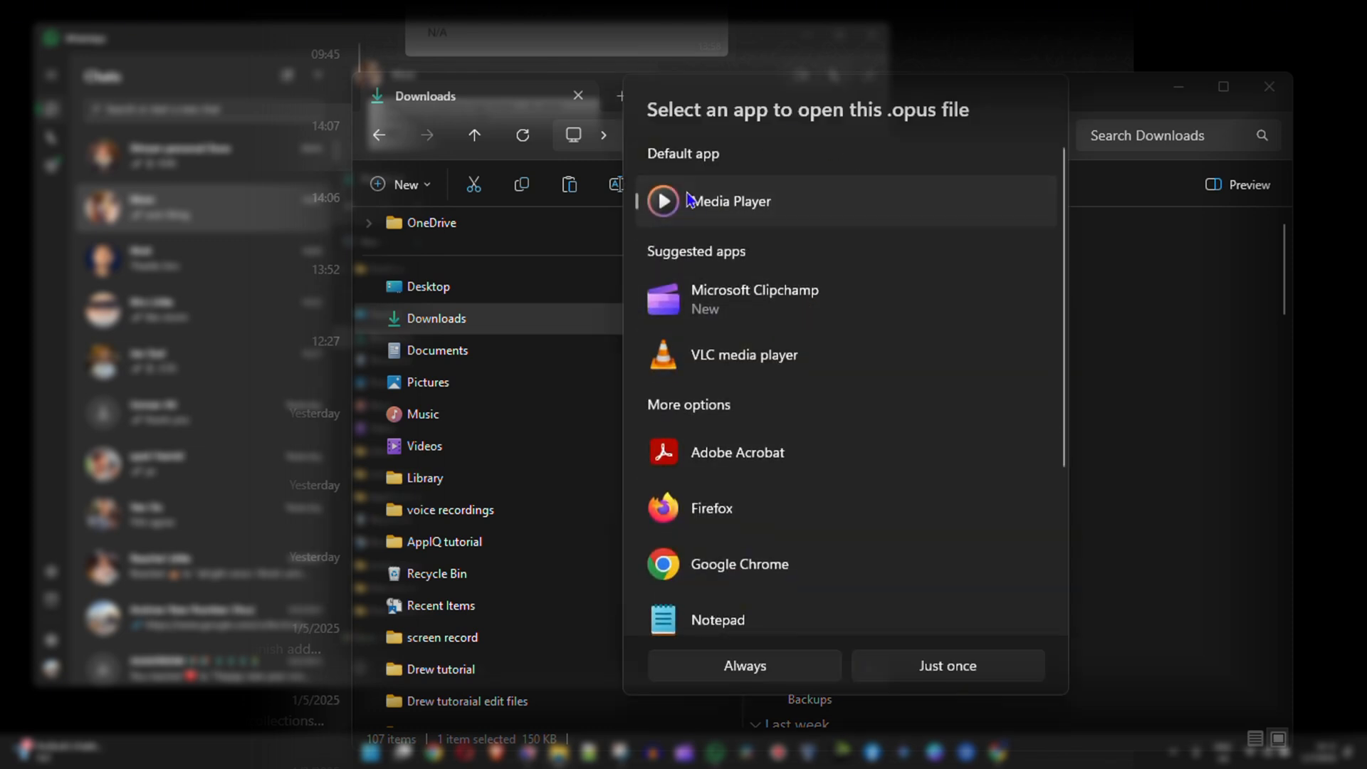
mouse_move(759, 354)
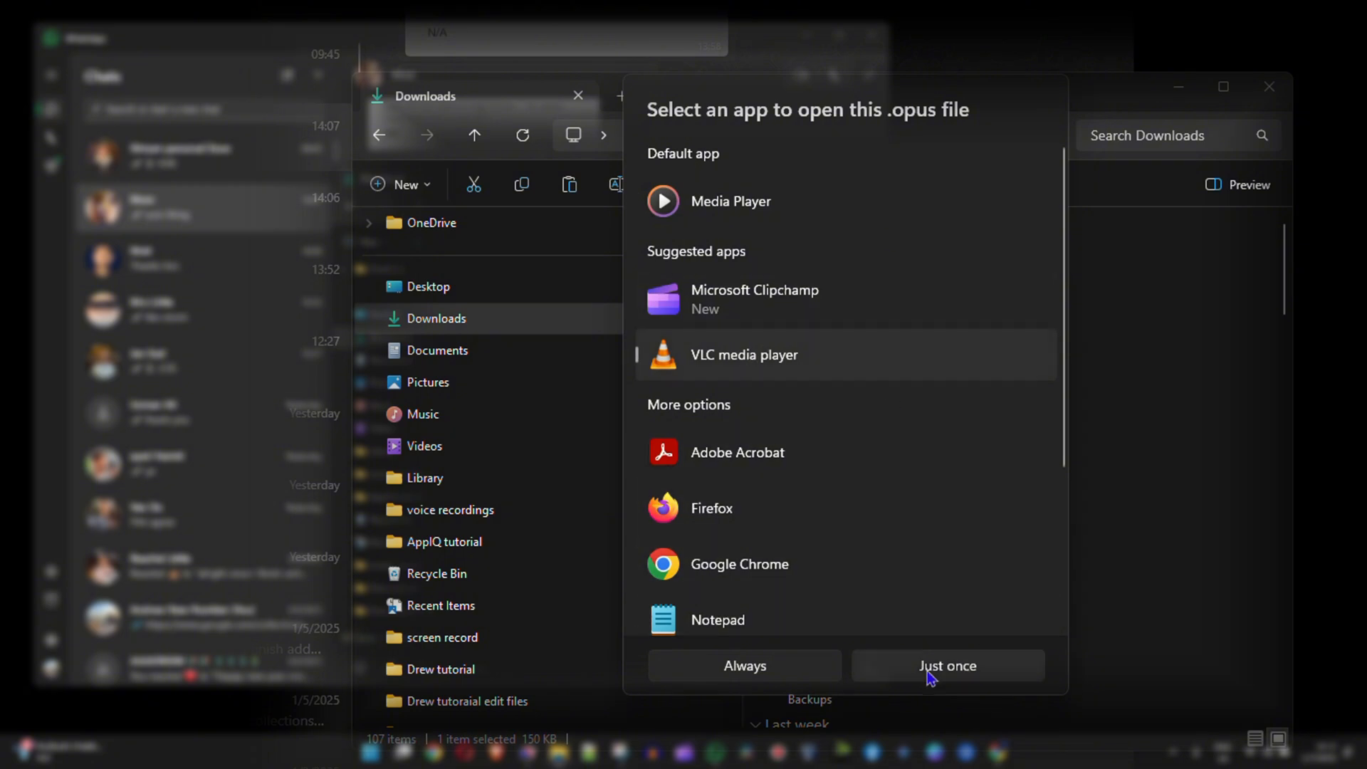
Play the saved WhatsApp Audio file in VLC media player, choosing Just once
left_click(945, 665)
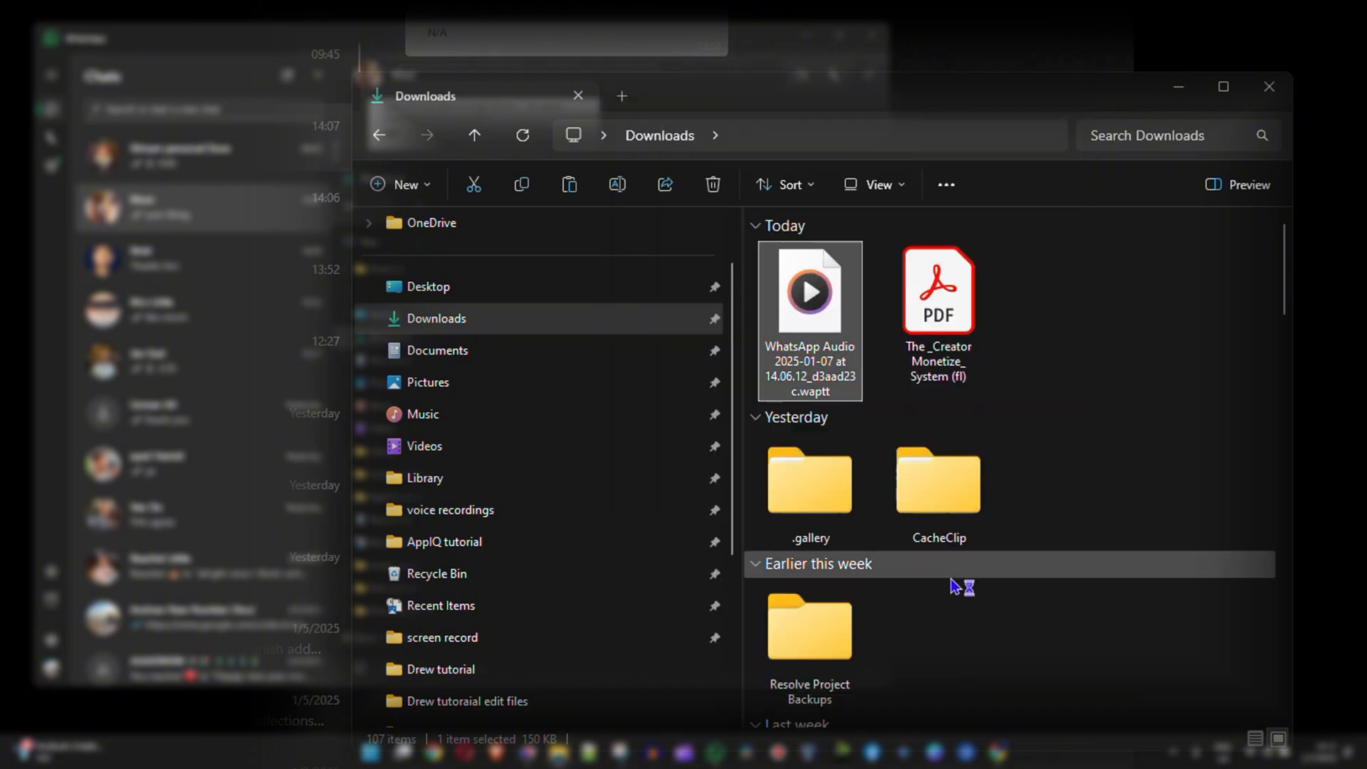